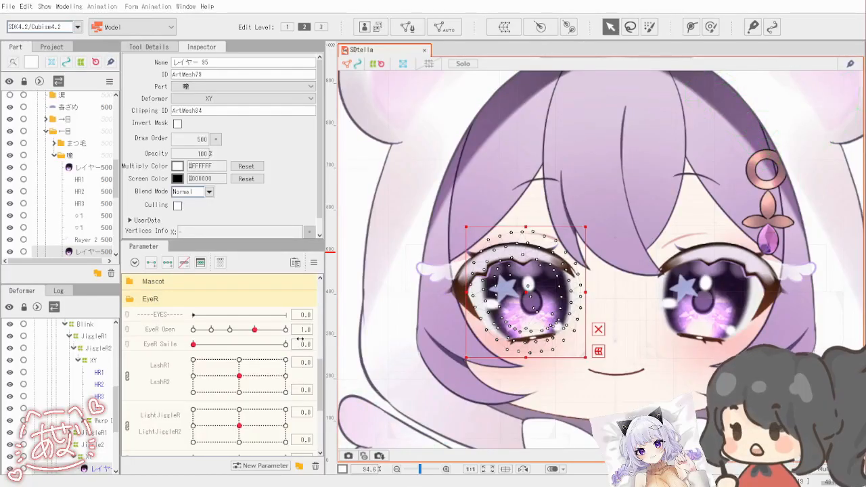
pyautogui.moveTo(278, 322)
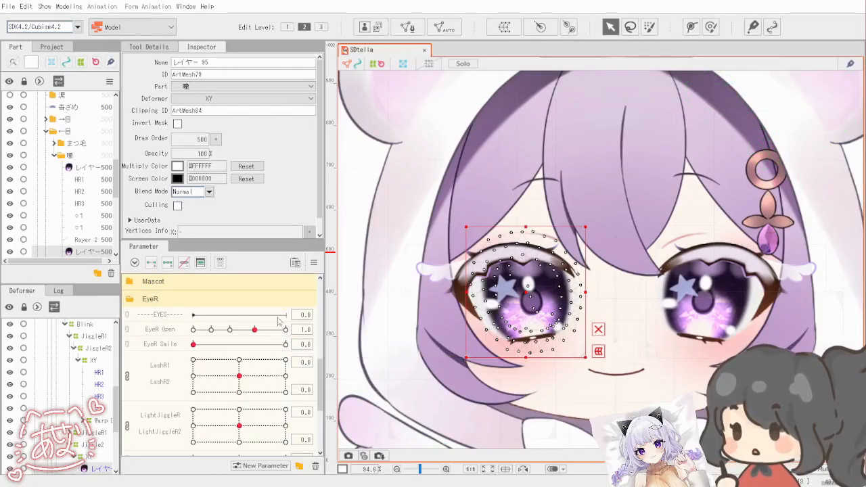
# Swing EyeR Open wide, nearly closed, fully closed, then back to wide to check the right eye mesh.
pyautogui.moveTo(254, 329); pyautogui.dragTo(284, 329)
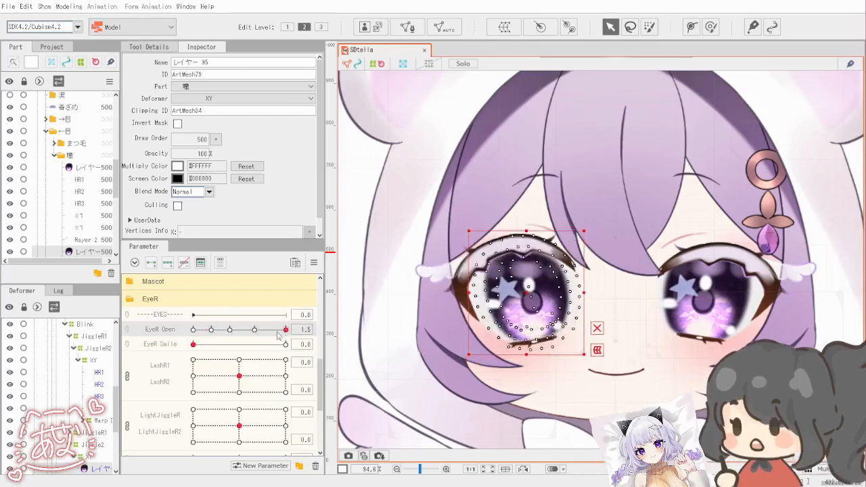
pyautogui.moveTo(285, 330); pyautogui.dragTo(211, 329)
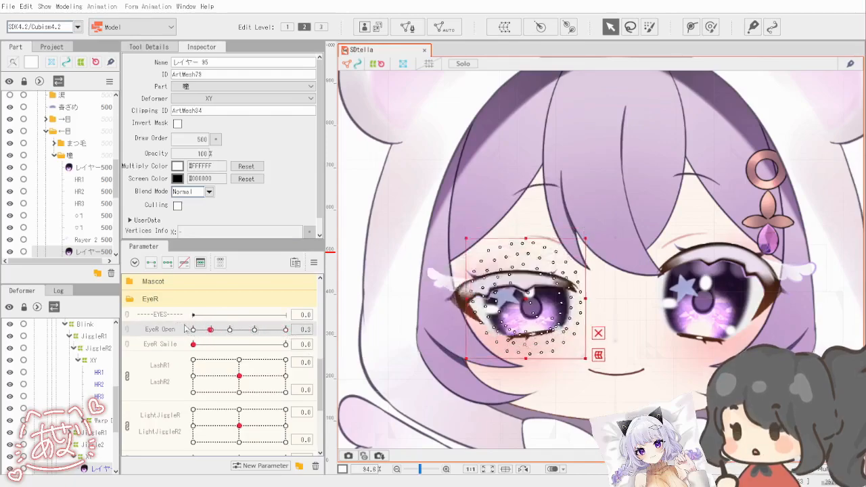
pyautogui.moveTo(210, 329); pyautogui.dragTo(193, 329)
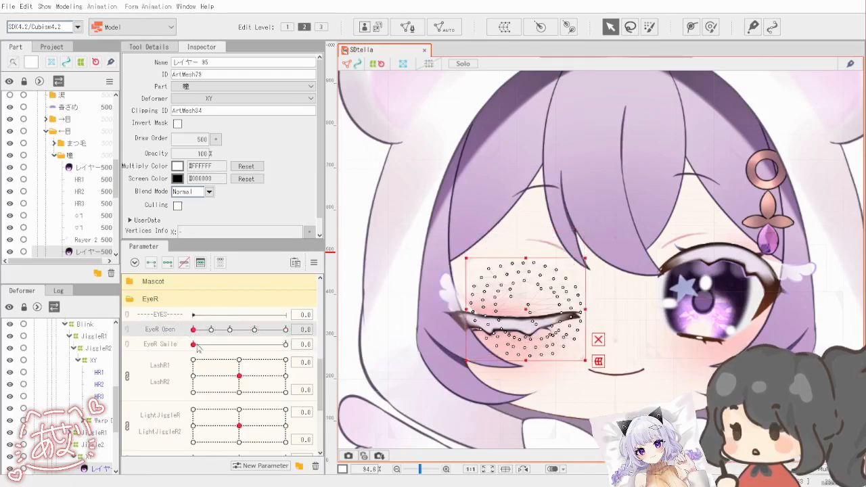
pyautogui.moveTo(193, 329); pyautogui.dragTo(285, 330)
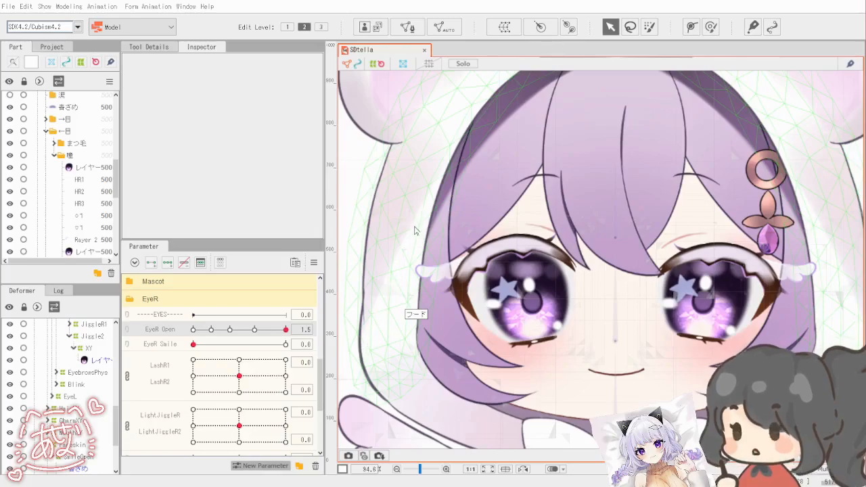
pyautogui.moveTo(521, 228)
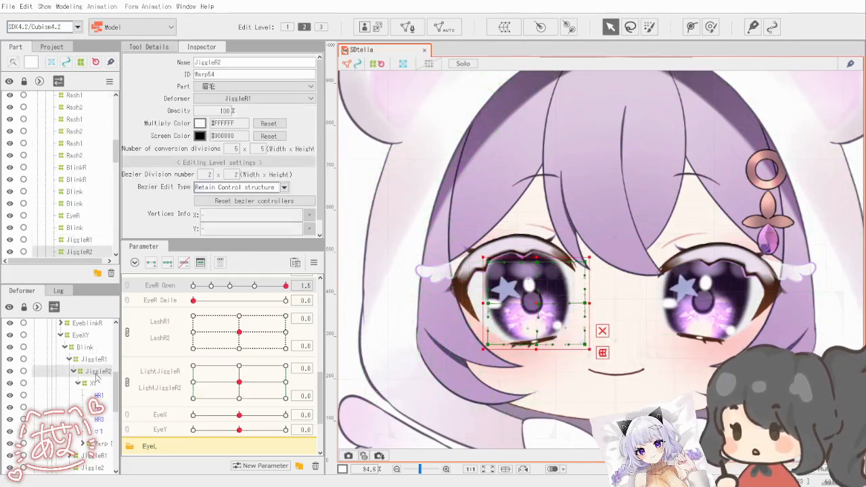
# Select the JiggleR1 warp deformer and pick its LightJiggleR parameter for editing.
pyautogui.scroll(-3)
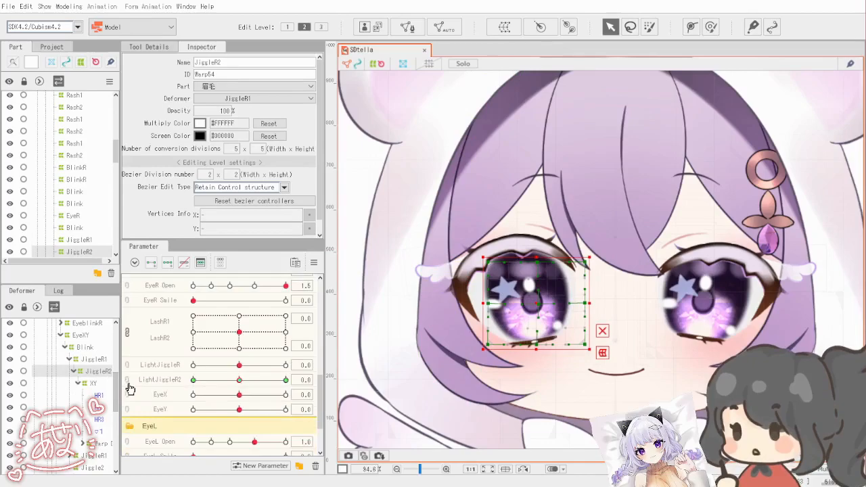
pyautogui.click(95, 359)
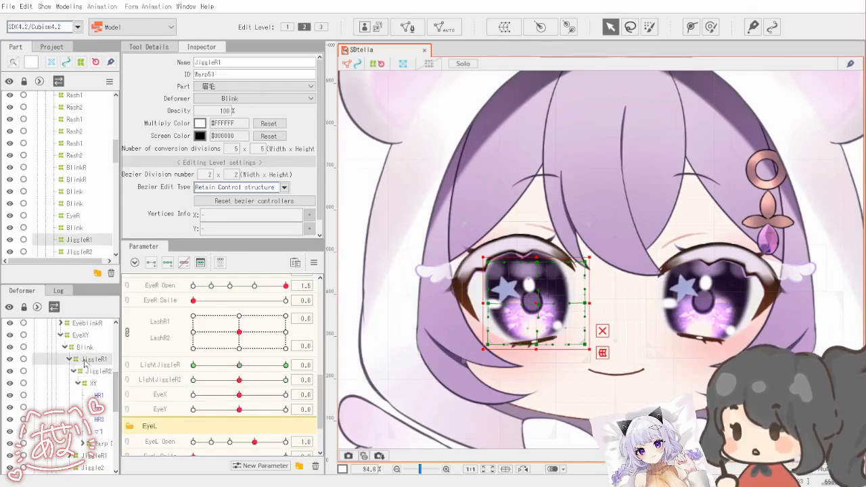
pyautogui.moveTo(151, 359)
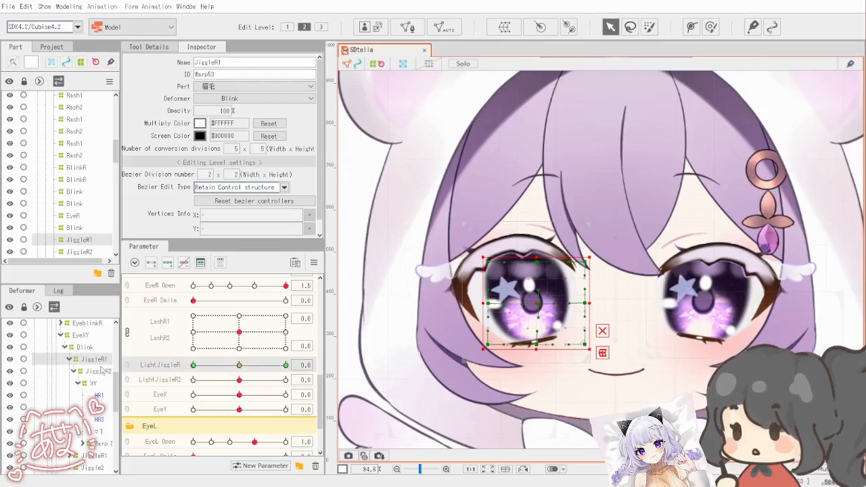
pyautogui.click(80, 371)
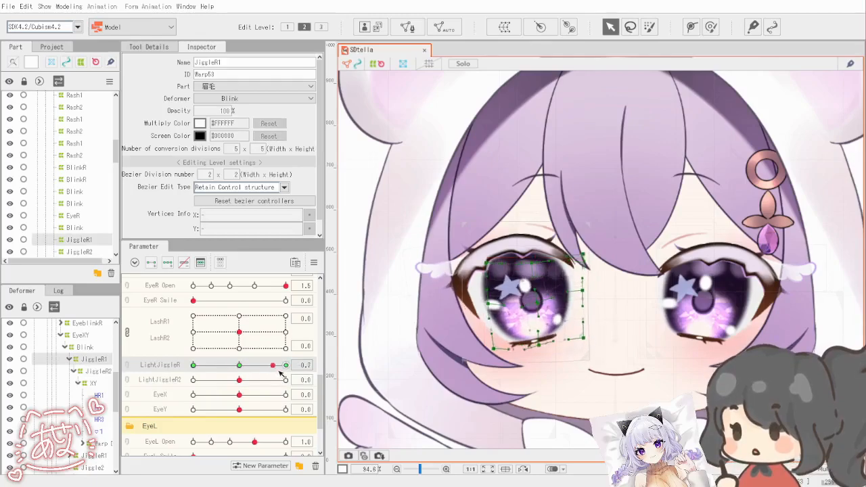
# Reshape the right eye warp at the LightJiggleR keys on JiggleR1, then push LightJiggleR2 up.
pyautogui.moveTo(284, 364); pyautogui.dragTo(193, 365)
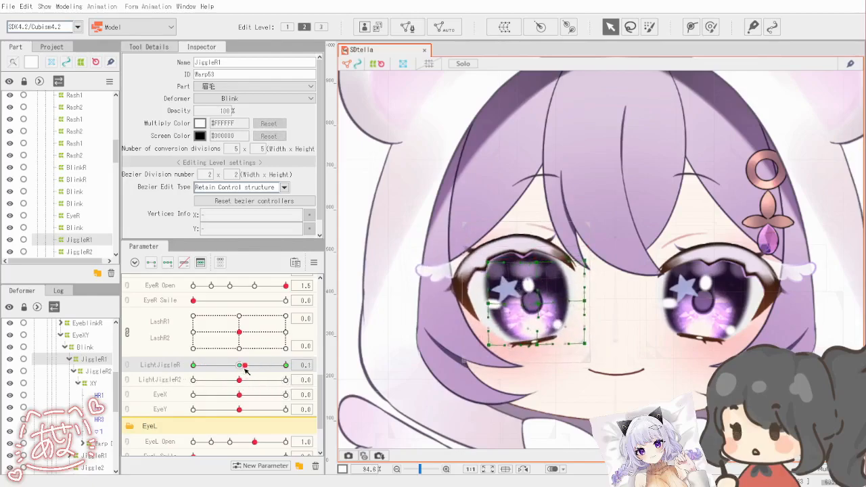
pyautogui.click(96, 371)
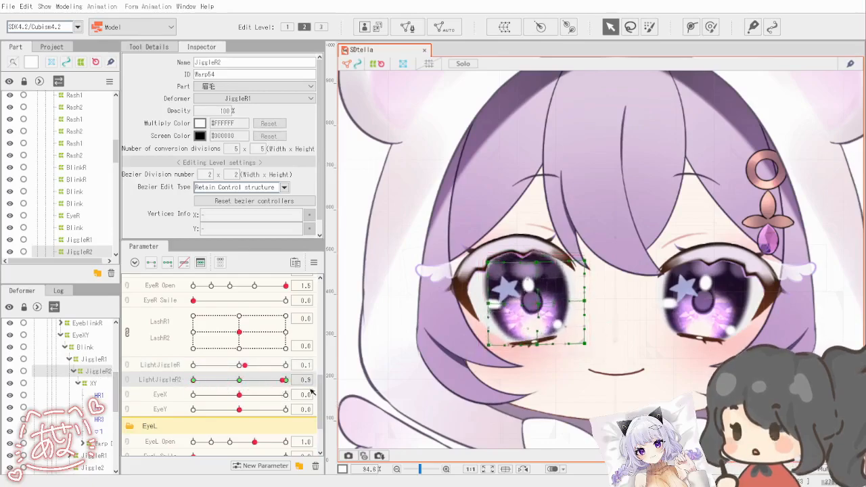
pyautogui.moveTo(285, 379); pyautogui.dragTo(239, 380)
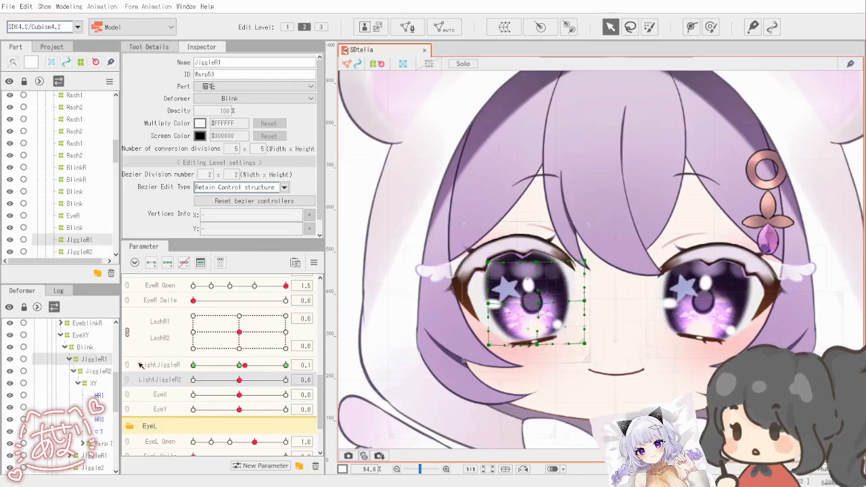
# Shape the JiggleR2 warp with LightJiggleR at its minimum key.
pyautogui.click(95, 371)
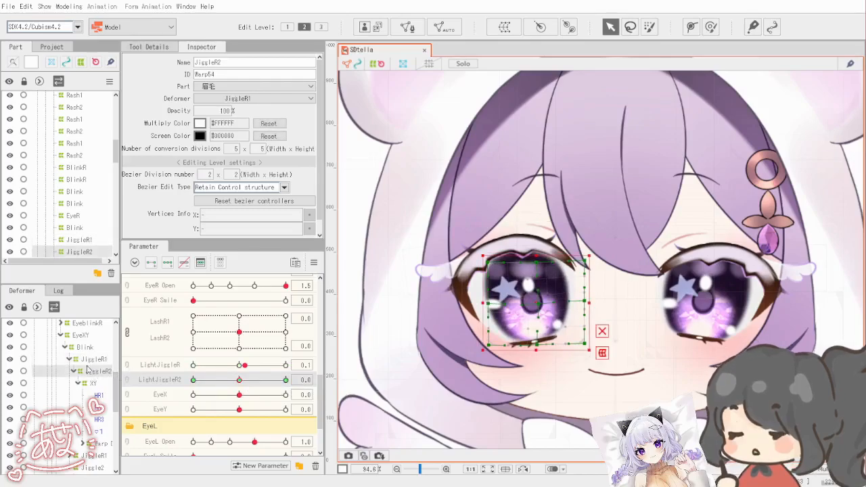
pyautogui.moveTo(244, 365); pyautogui.dragTo(193, 364)
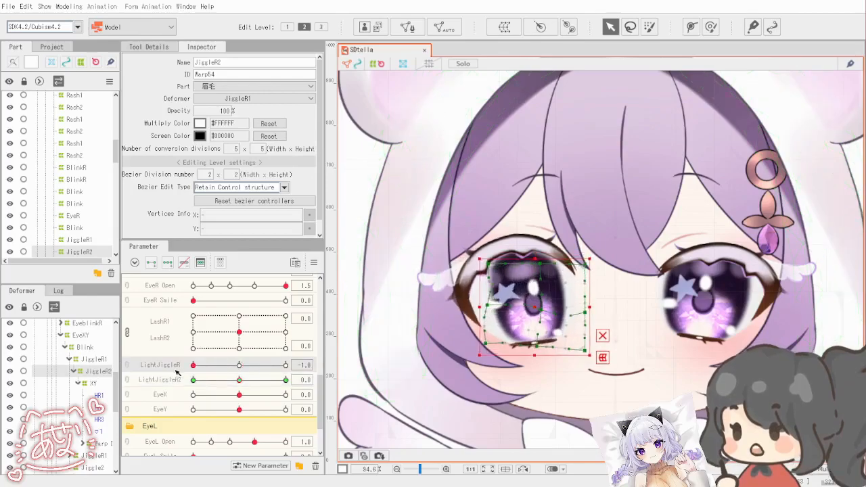
pyautogui.moveTo(193, 365); pyautogui.dragTo(202, 365)
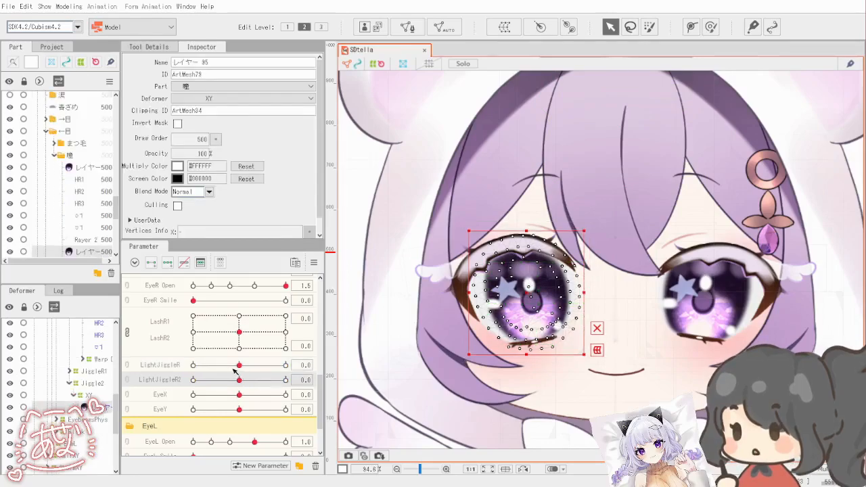
# Swing LightJiggleR to -1.0 and LightJiggleR2 to 1.0 on the iris mesh, then return both to 0.
pyautogui.moveTo(239, 365); pyautogui.dragTo(197, 365)
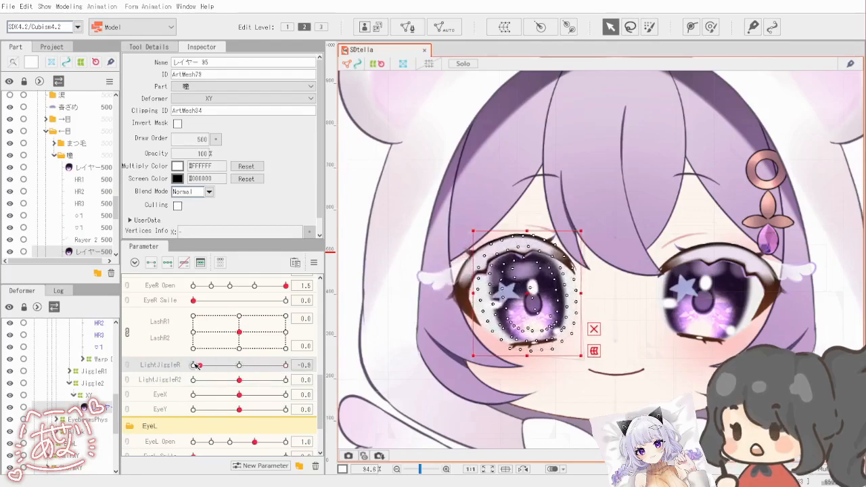
pyautogui.moveTo(197, 365); pyautogui.dragTo(193, 365)
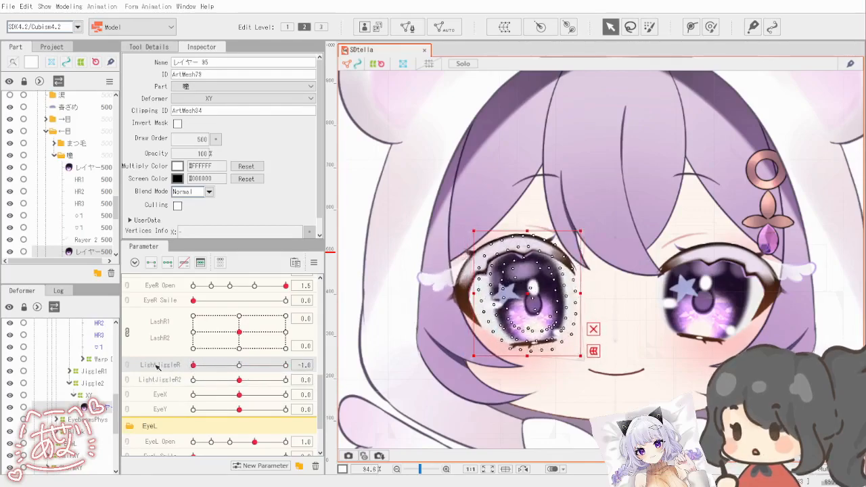
pyautogui.moveTo(192, 365); pyautogui.dragTo(238, 365)
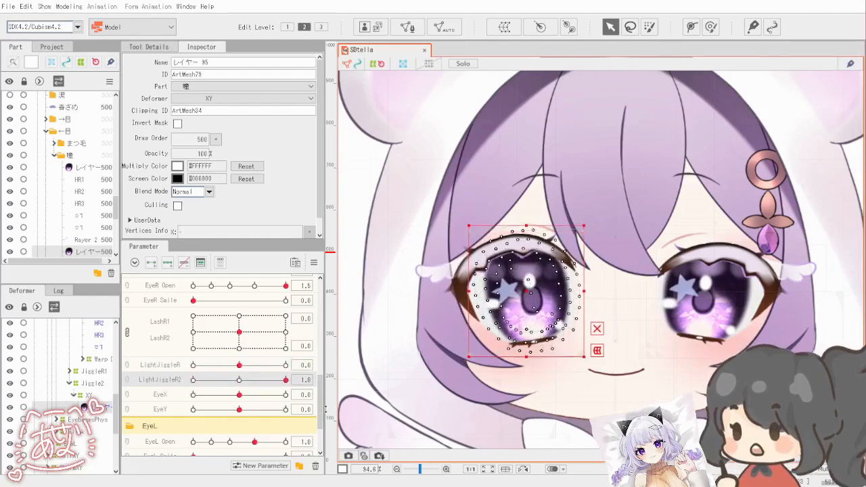
pyautogui.moveTo(285, 380); pyautogui.dragTo(193, 379)
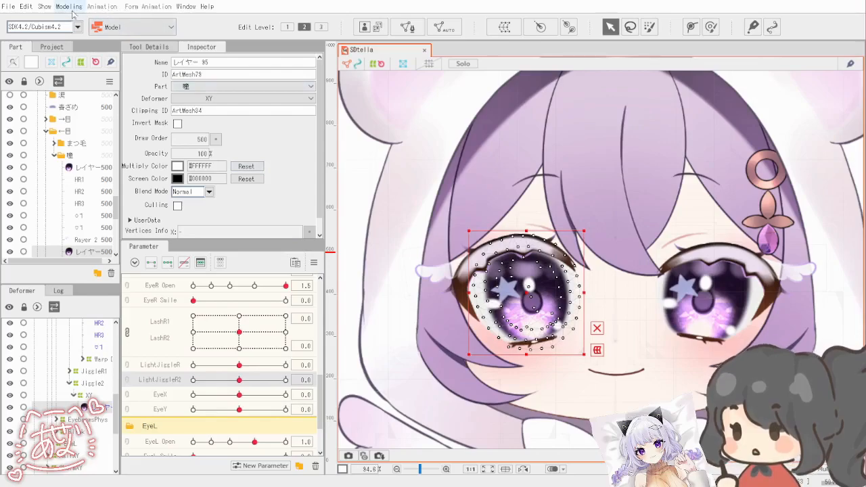
# Bring up the Physics/Scene Blending Settings from the Modeling menu.
pyautogui.click(69, 6)
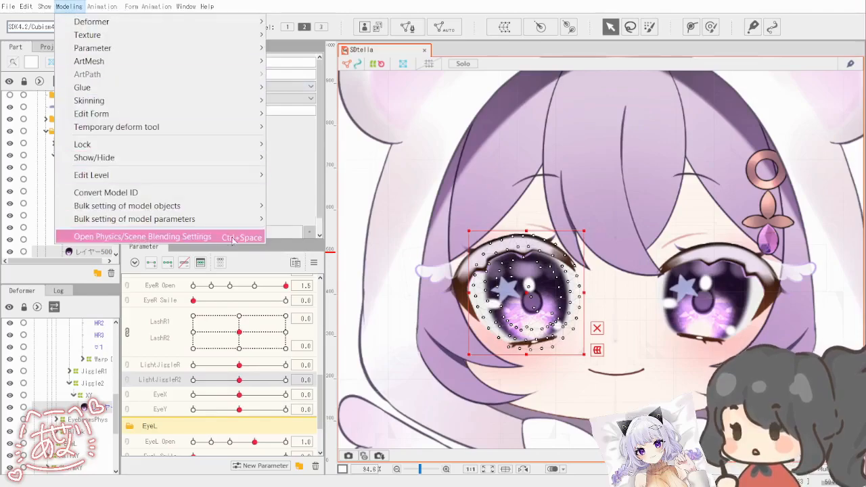
pyautogui.click(142, 236)
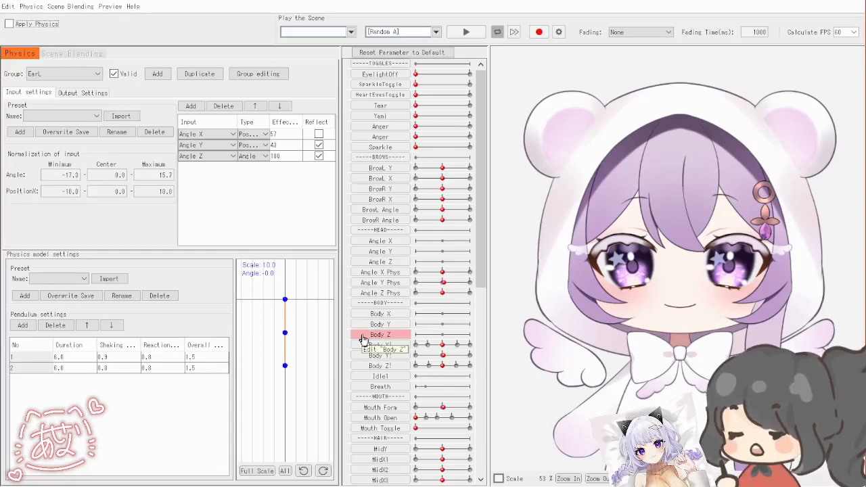
# Add the JiggleR physics group with EyeR Open as Position input and pendulum durations 14.8 and 13.2.
pyautogui.click(10, 23)
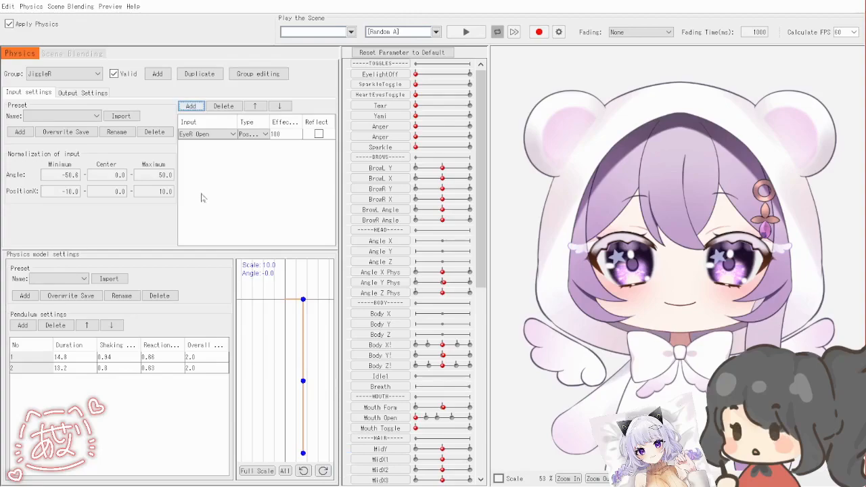
pyautogui.moveTo(264, 234)
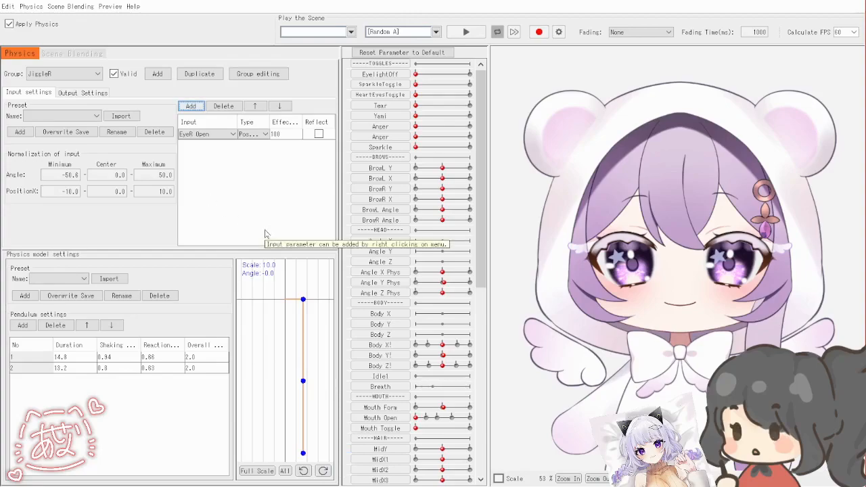
# Assign LightJiggleR and LightJiggleR2 as the JiggleR group's output parameters with scales set.
pyautogui.click(82, 93)
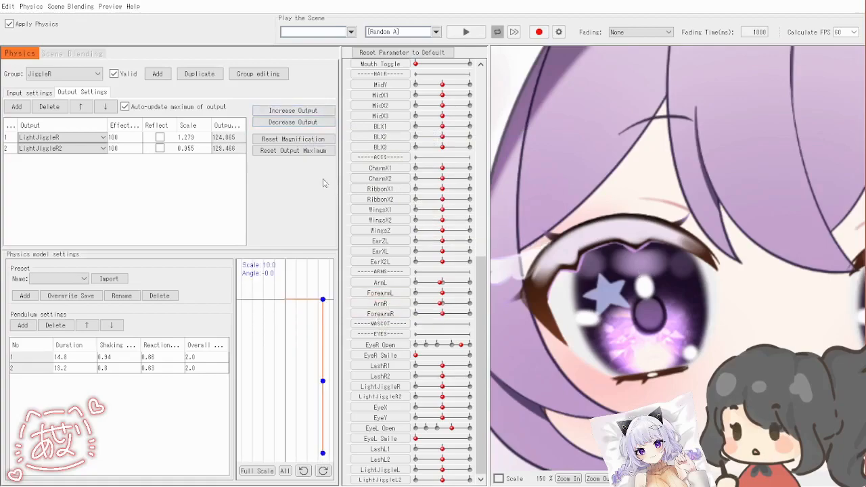
pyautogui.moveTo(241, 147)
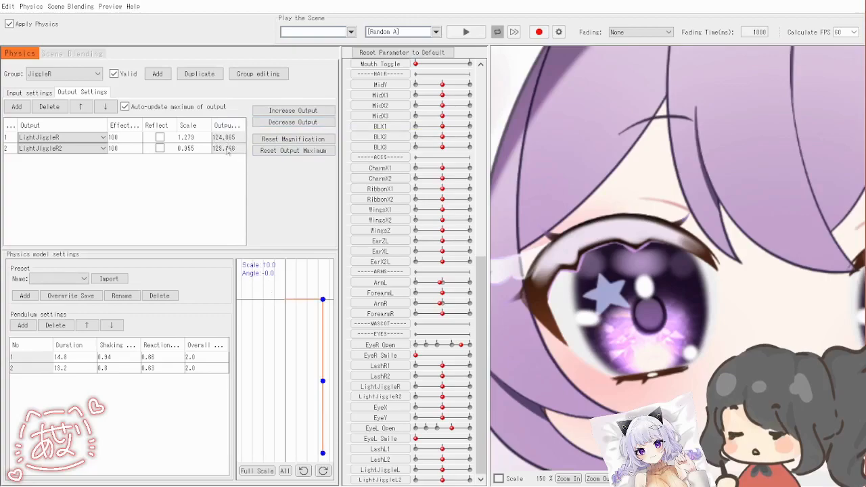
pyautogui.moveTo(228, 154)
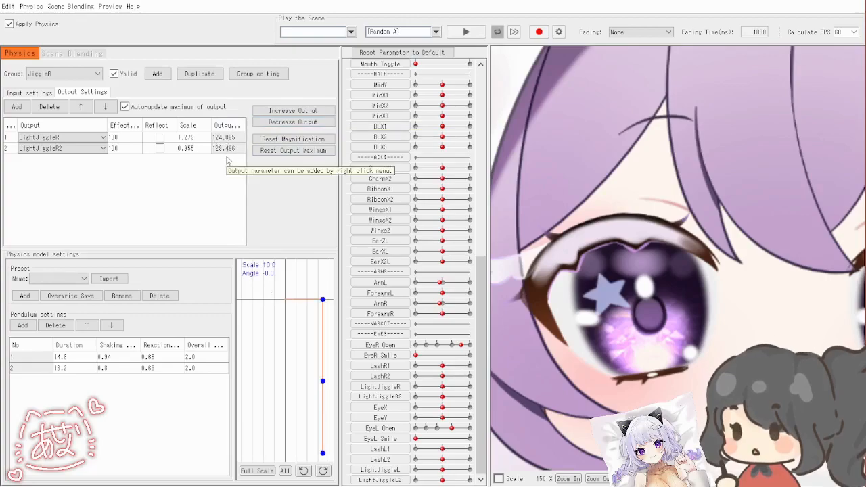